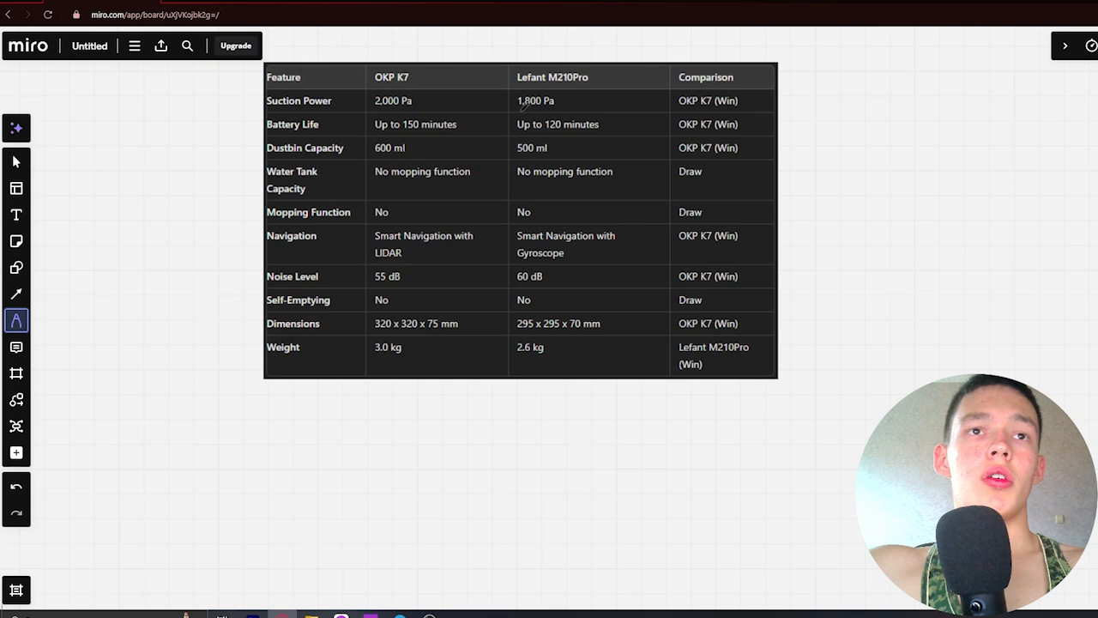
Draw red checkmarks beside OKP K7's 2,000 Pa suction power and 600 ml dustbin capacity.
drag(476, 94, 493, 107)
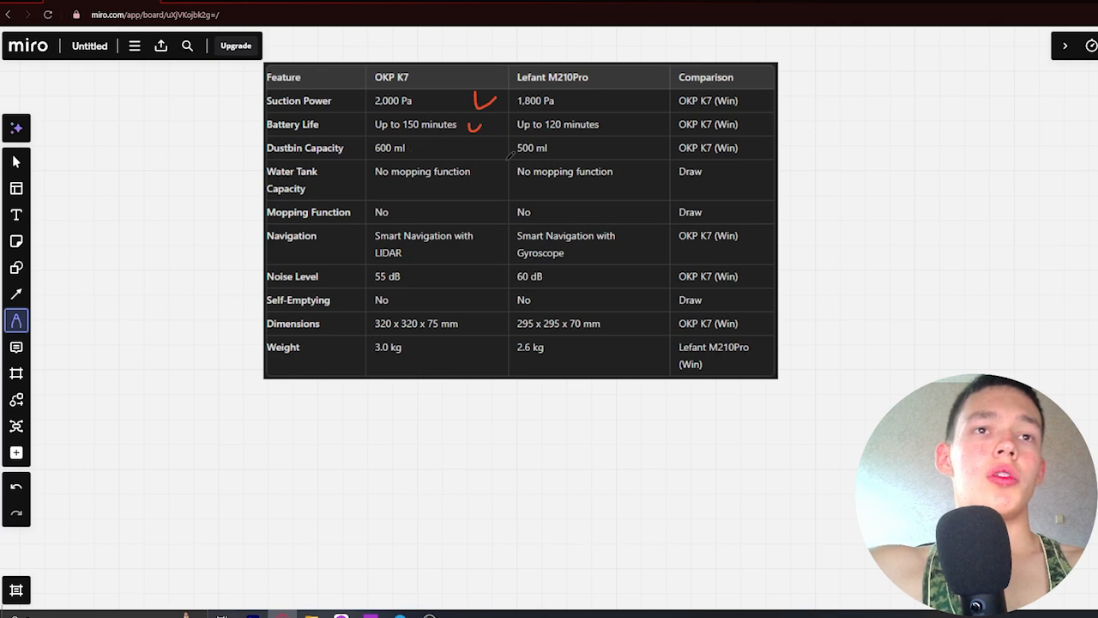
drag(470, 133, 480, 150)
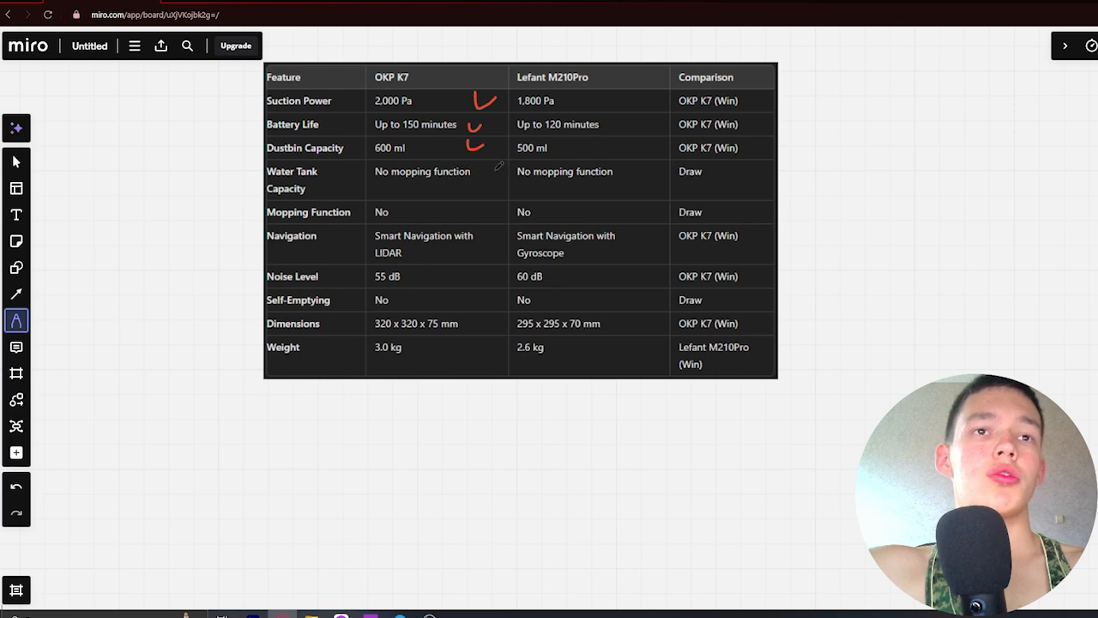
Draw a red dash in the Water Tank row and tick OKP K7's 55 dB noise level.
drag(496, 176, 521, 179)
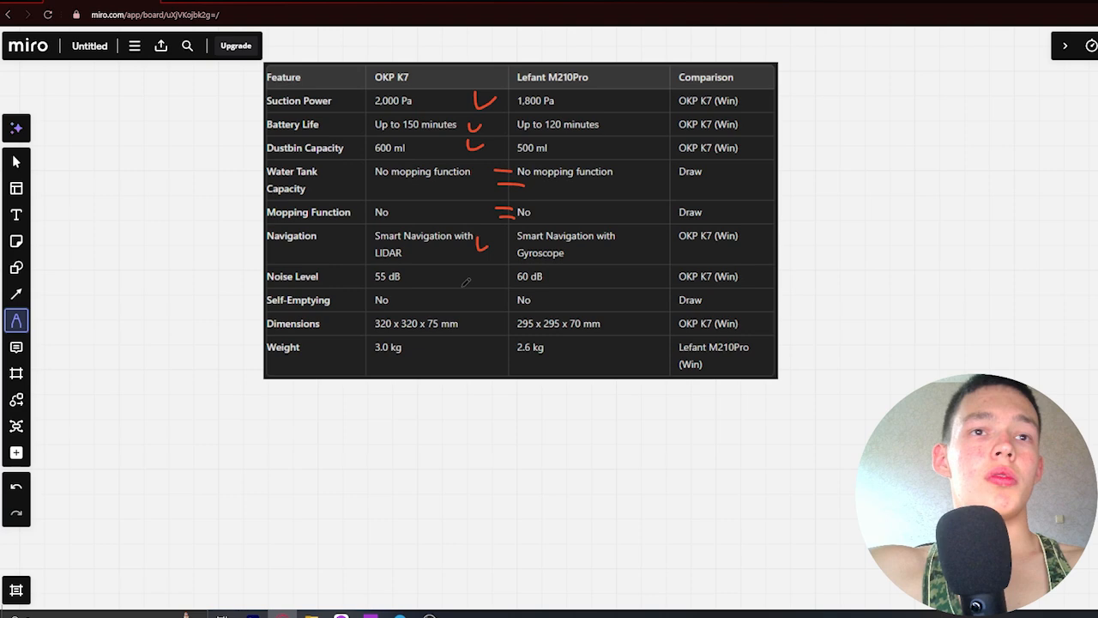
mouse_move(421, 273)
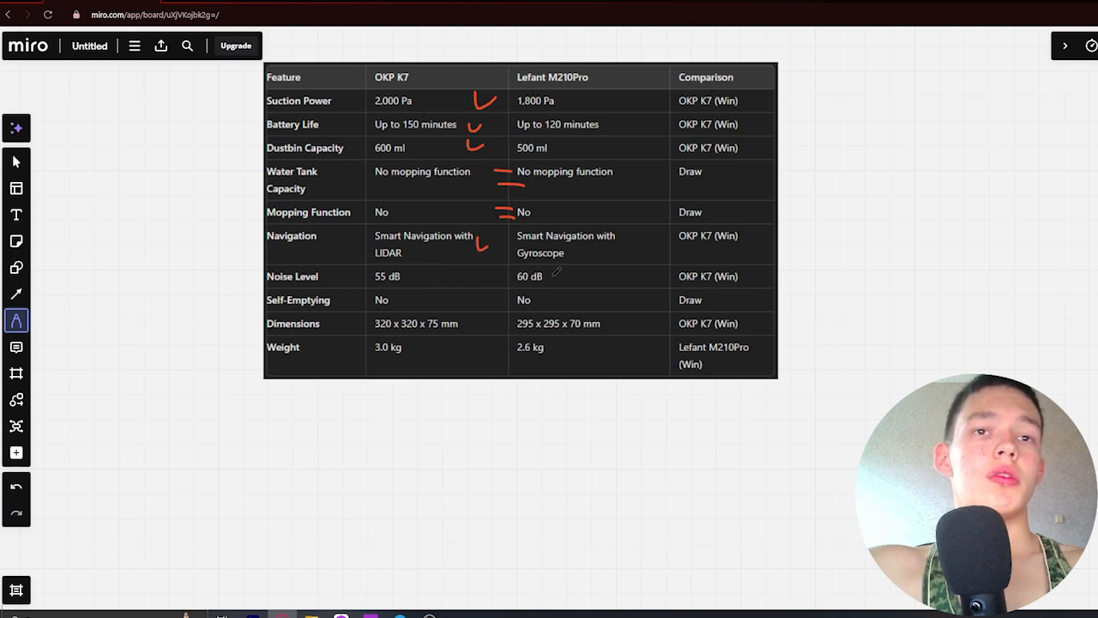
drag(468, 270, 481, 281)
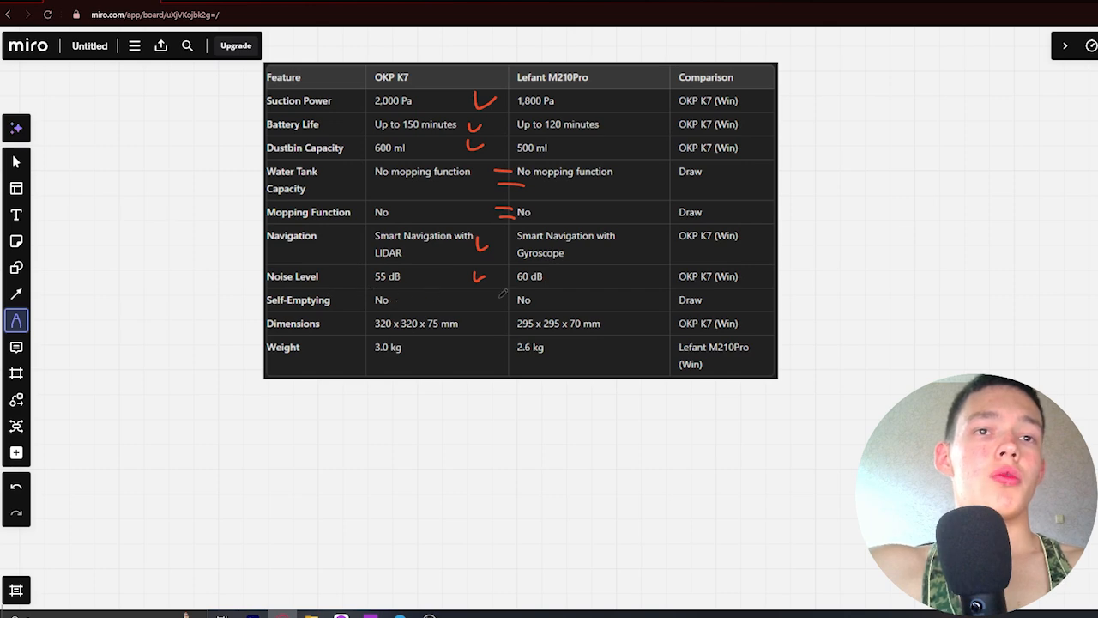
Draw a red dash in the Self-Emptying row and tick Lefant M210Pro's 2.6 kg weight.
drag(500, 302, 532, 300)
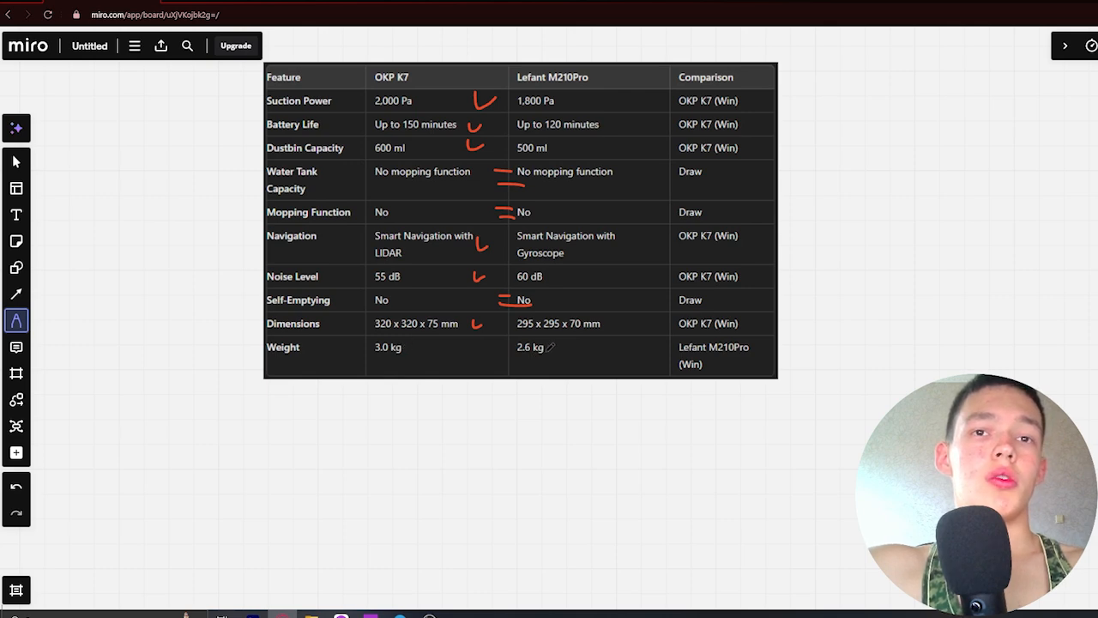
drag(554, 348, 566, 359)
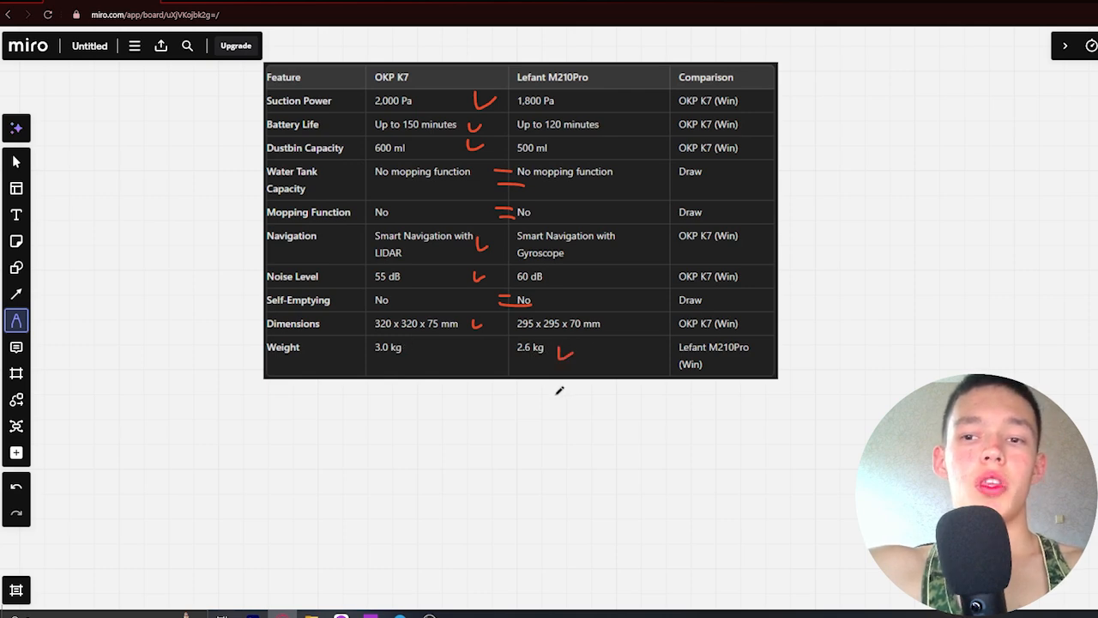